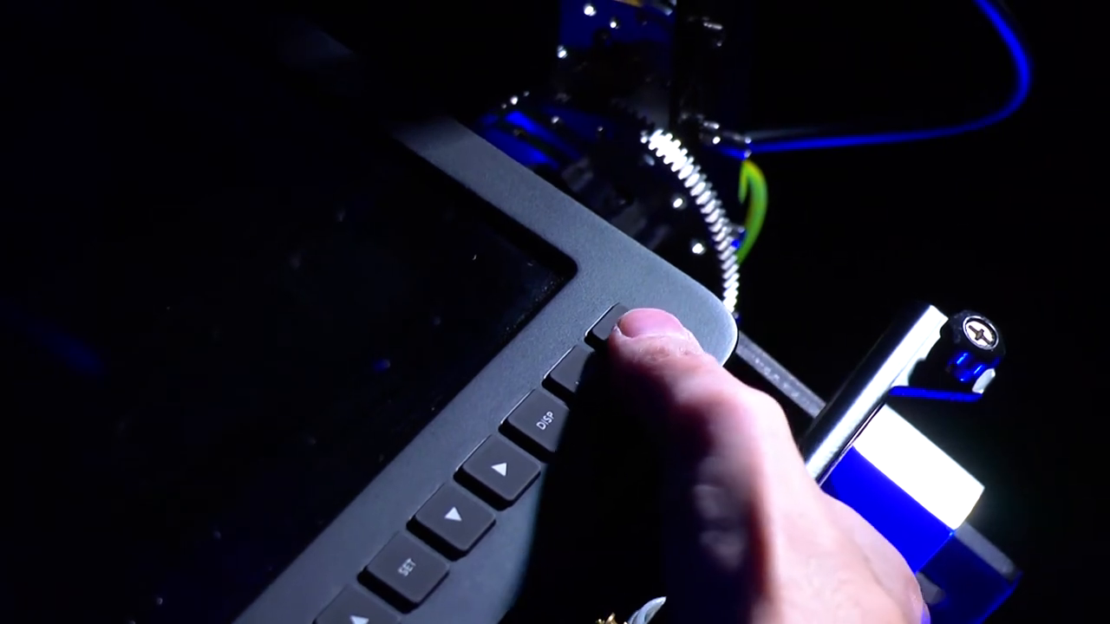
{"action": "left_click", "coordinate": [625, 333]}
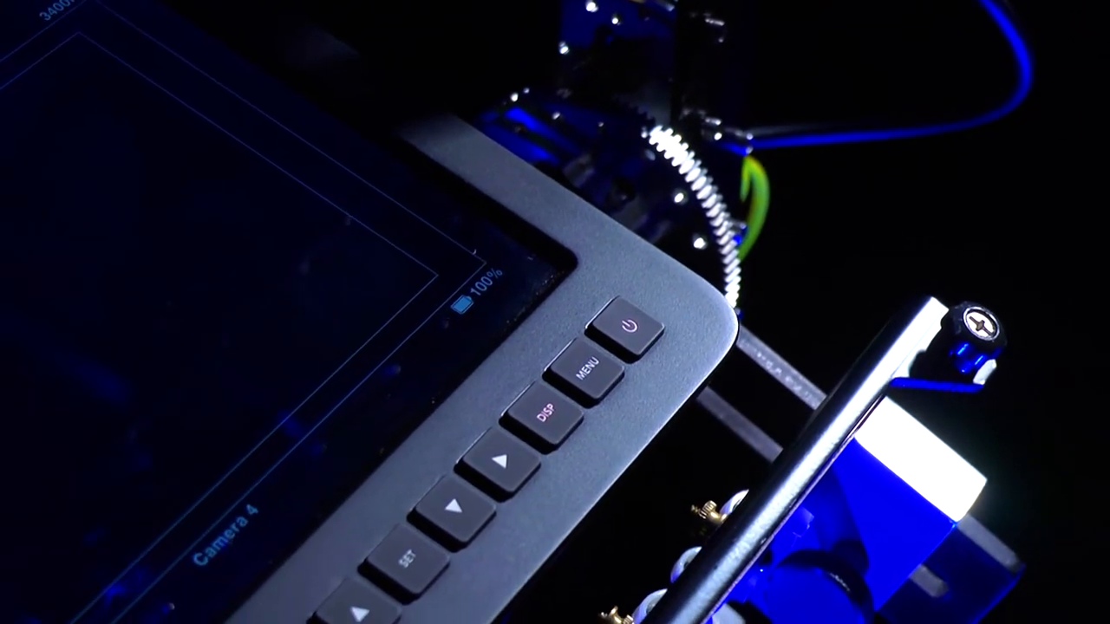